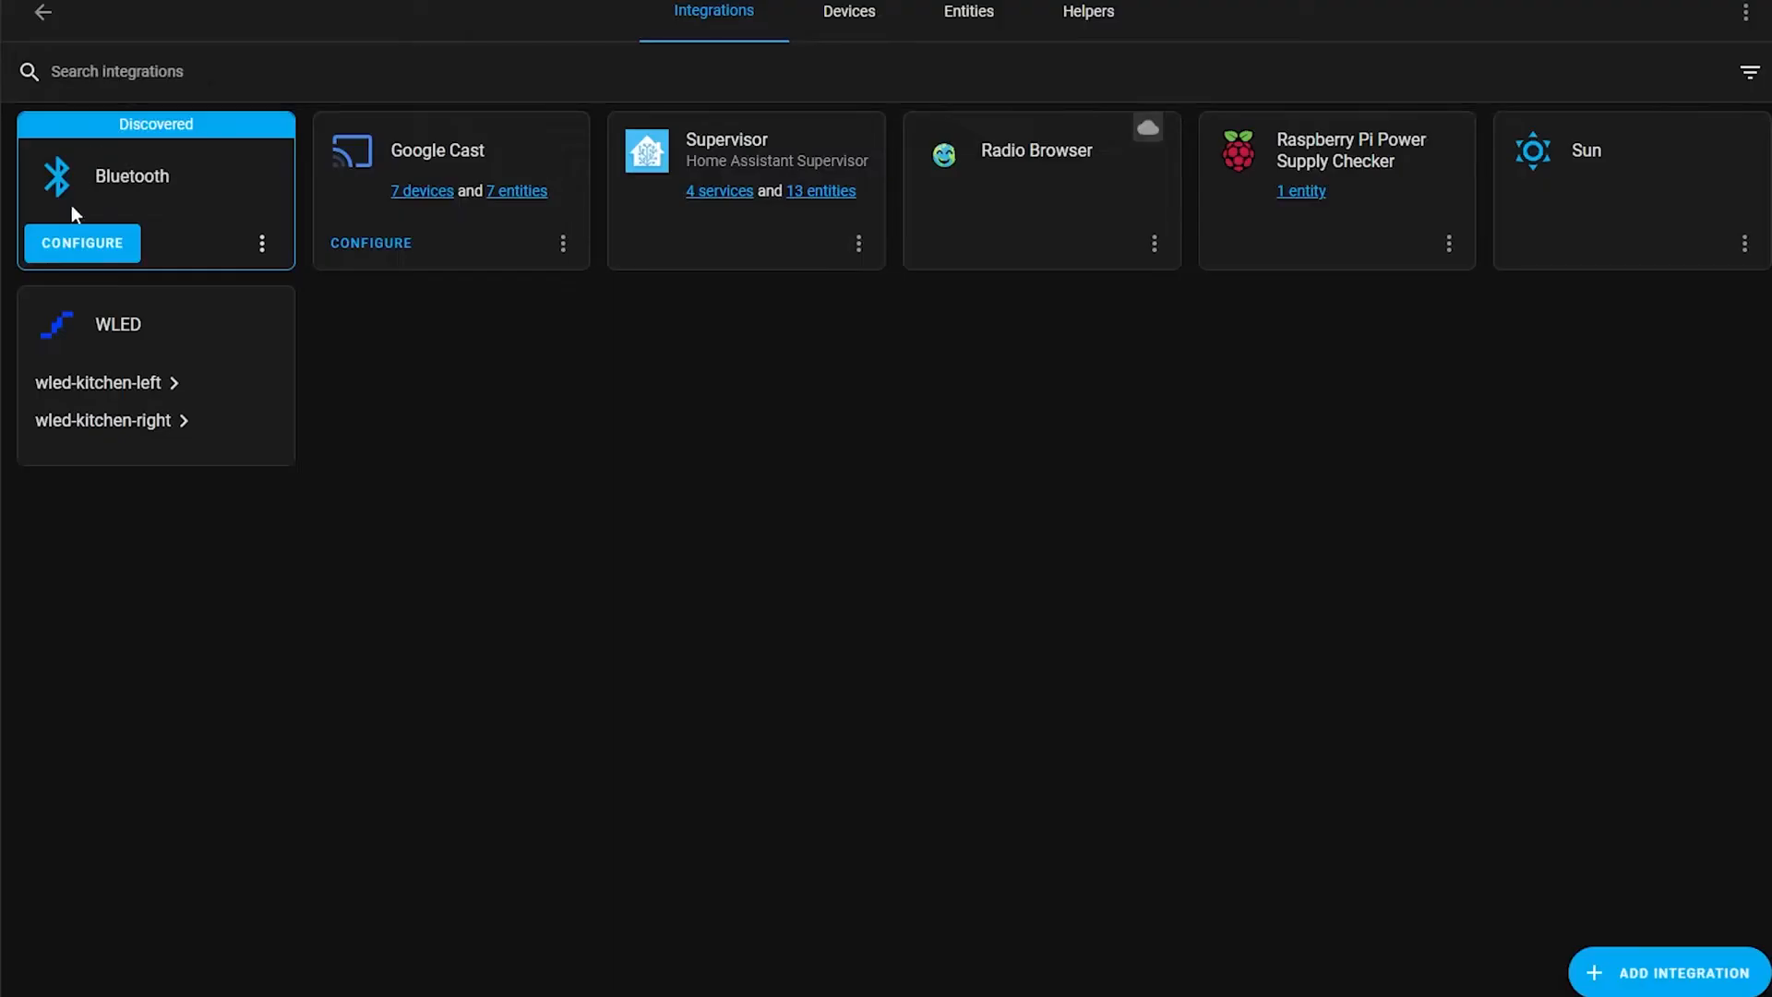
Scroll the BTHome homepage down to the 'Projects using BTHome' section listing Home Assistant.
{"action": "left_click", "coordinate": [81, 244]}
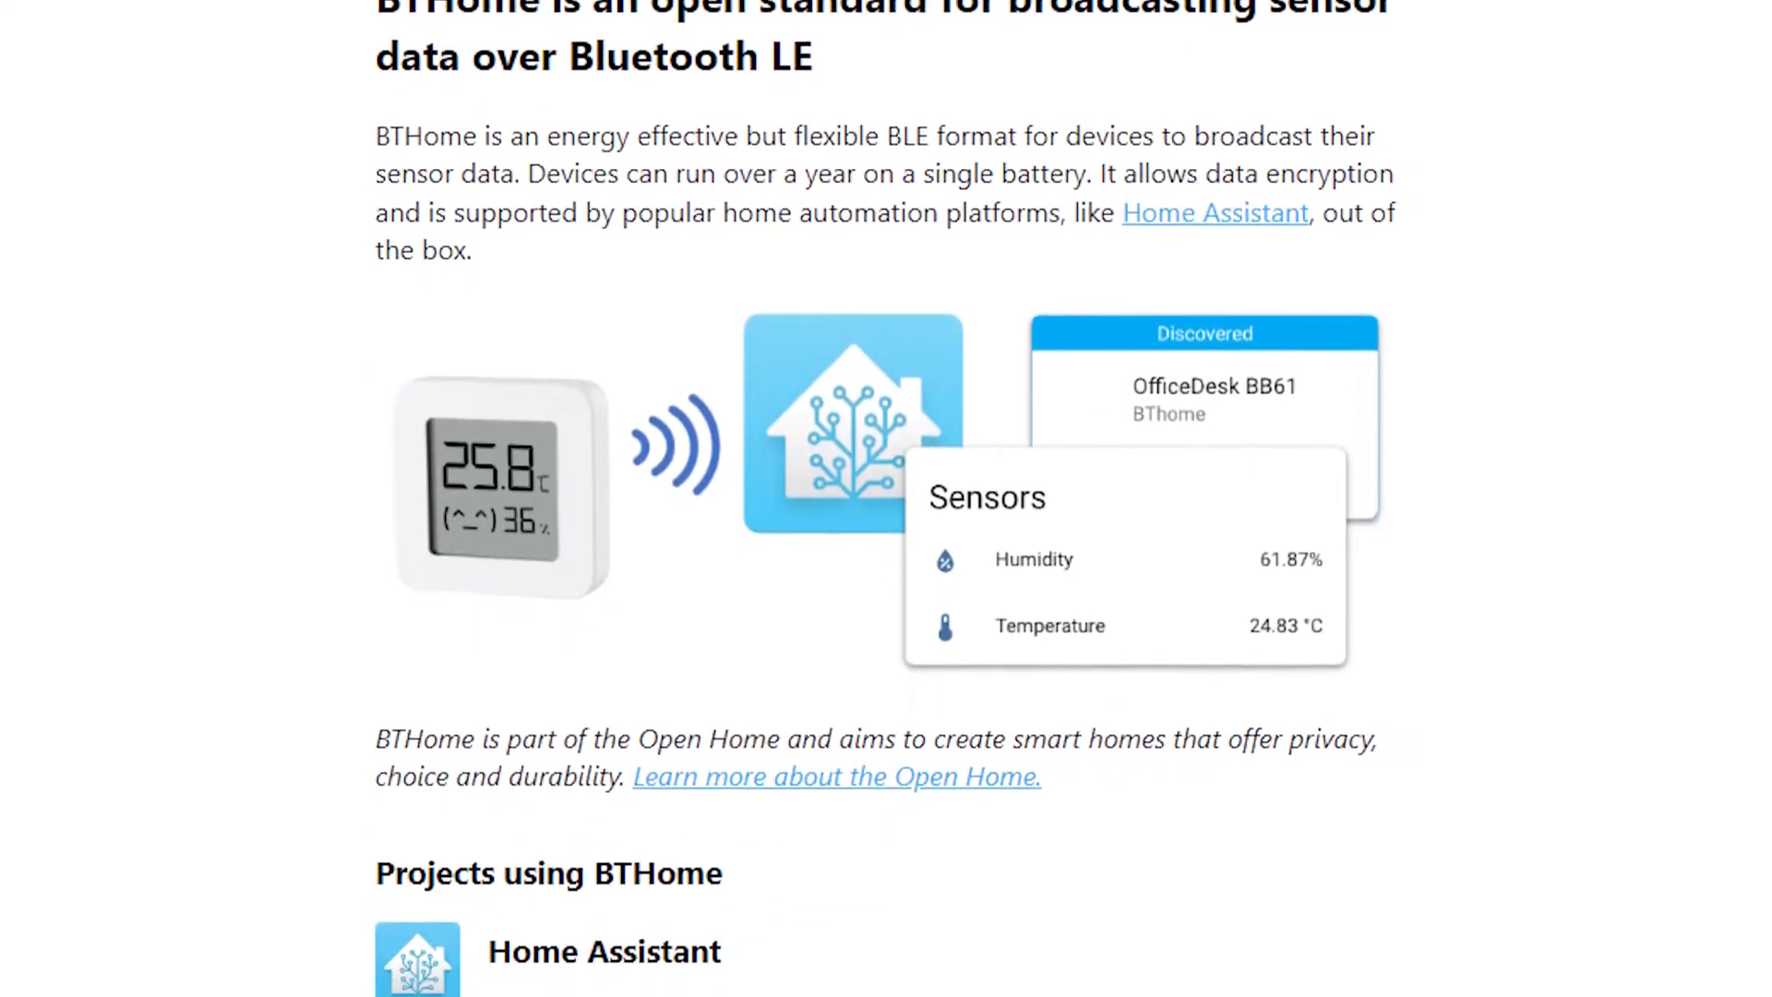
{"action": "scroll", "scroll_direction": "down", "scroll_amount": 3}
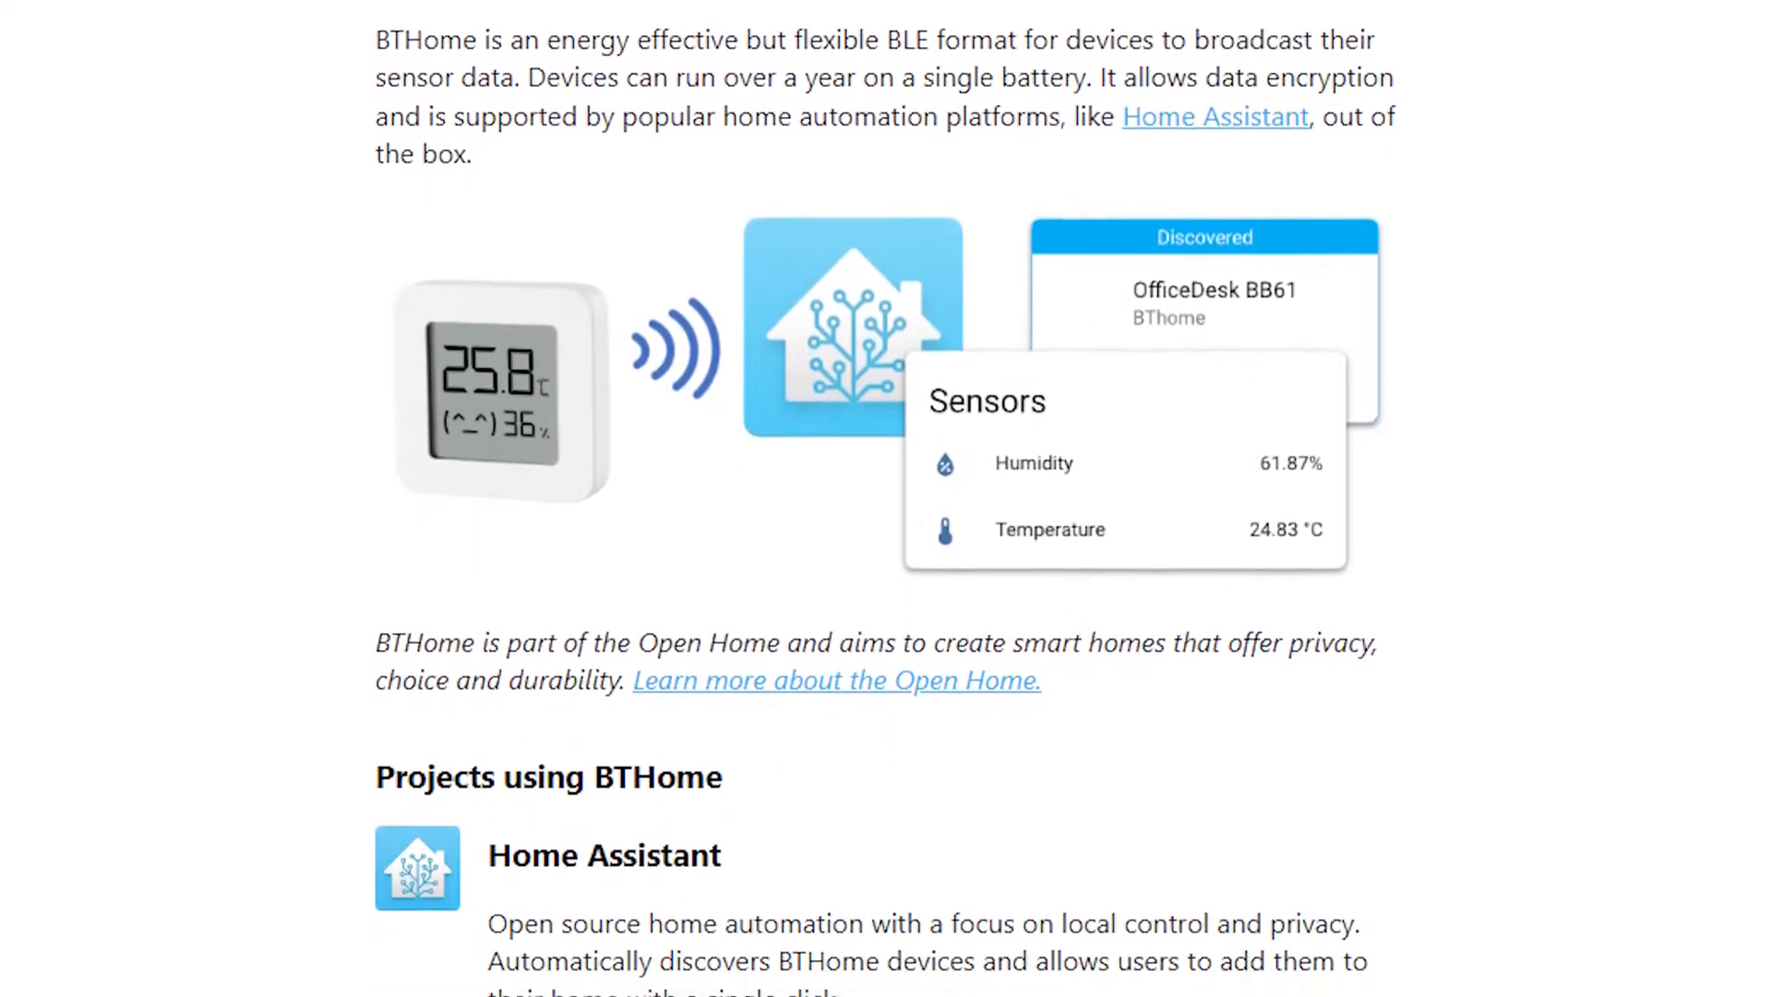
{"action": "scroll", "scroll_direction": "down", "scroll_amount": 3}
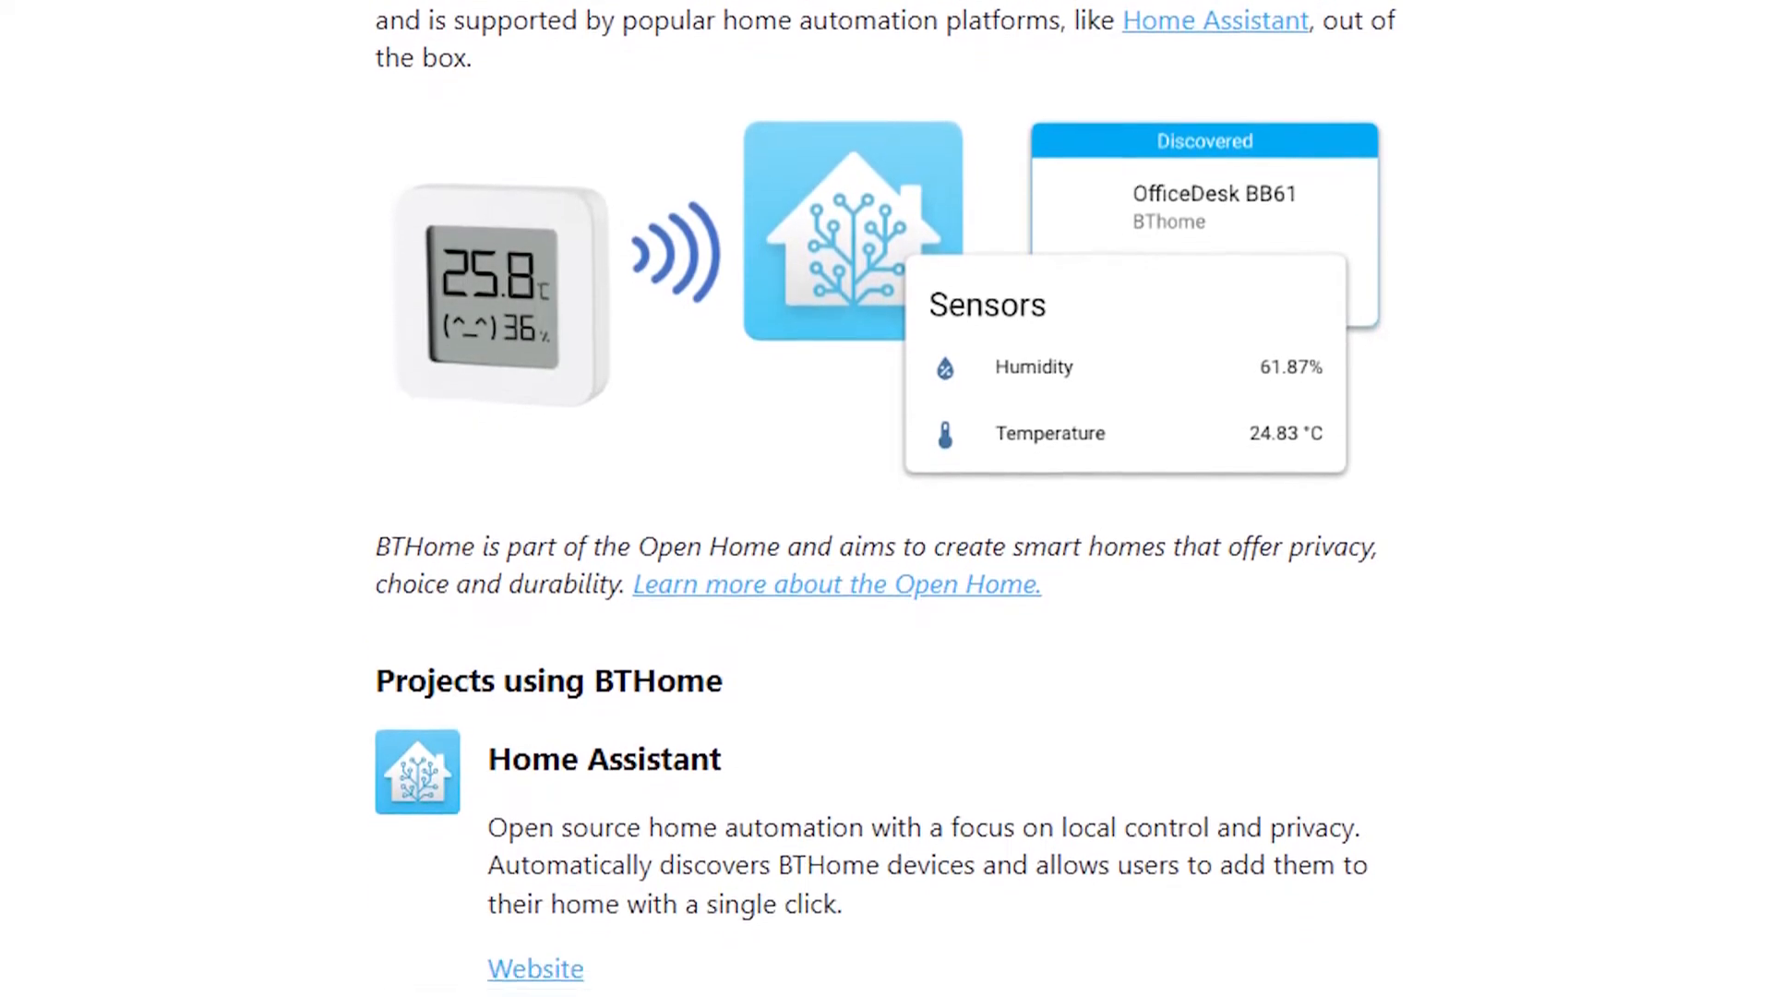